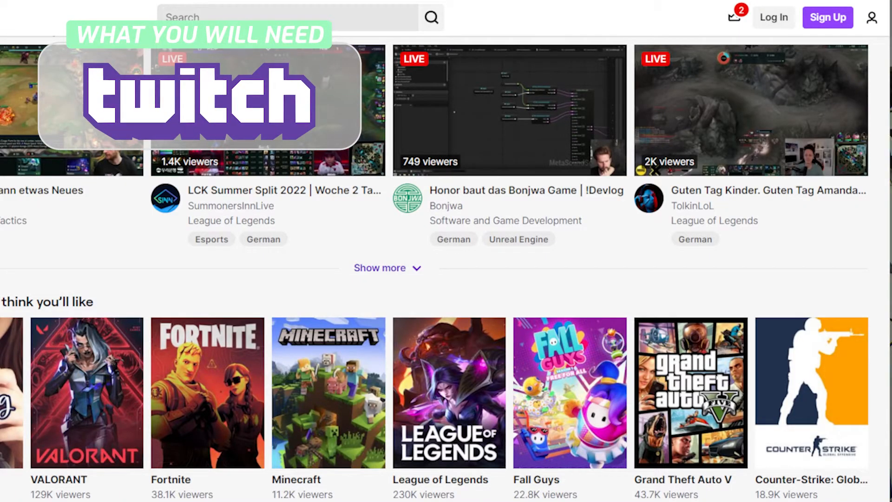
Step: Bring up the Log in to Twitch dialog from the twitch.tv top bar
left_click(773, 18)
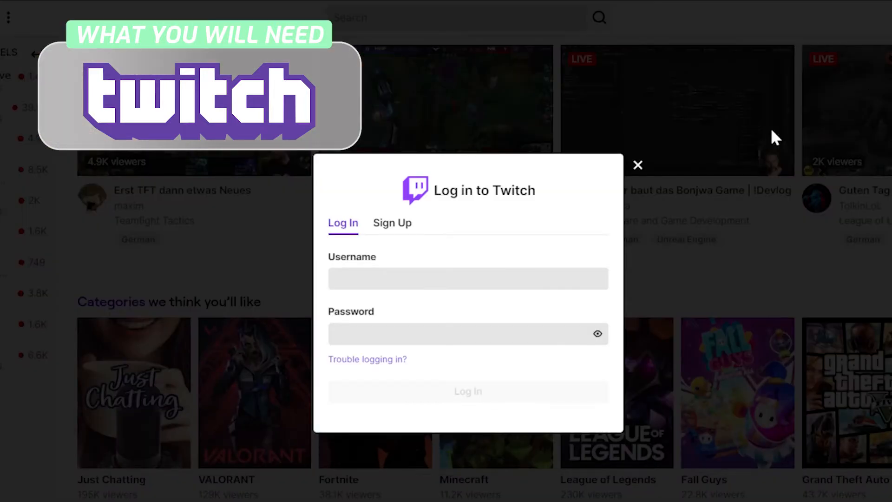
left_click(393, 223)
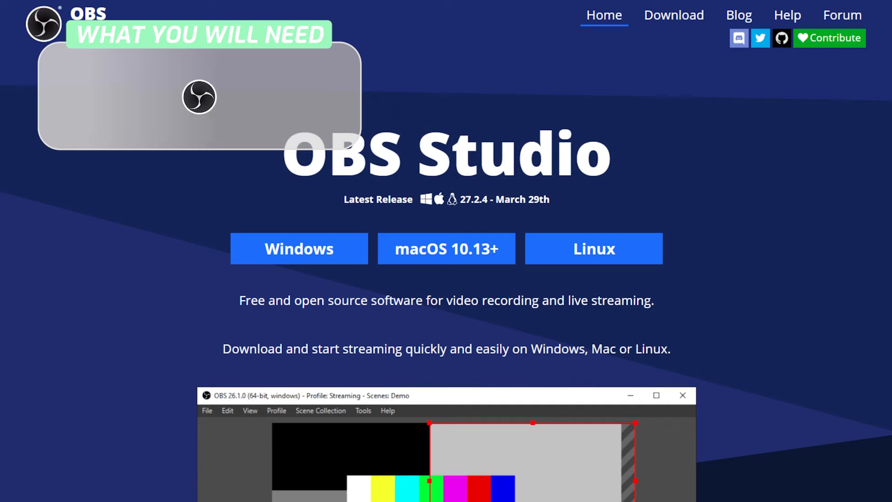
scroll("down", 3)
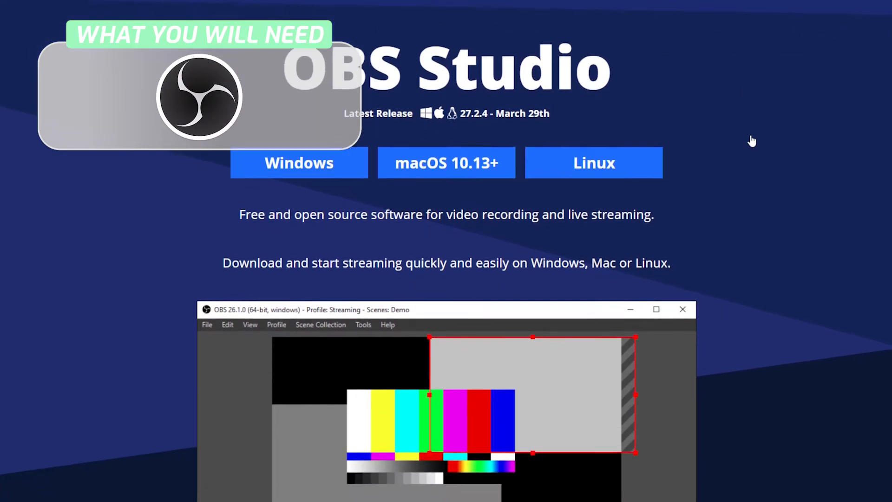
scroll("down", 3)
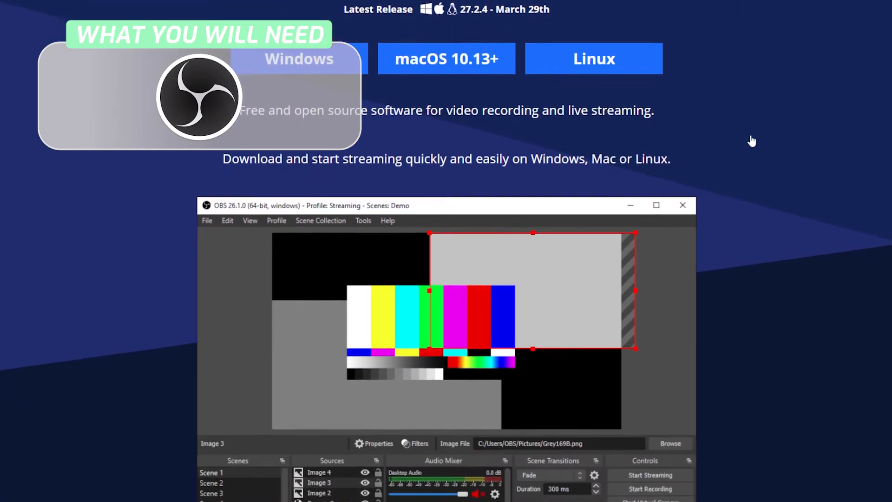
scroll("down", 3)
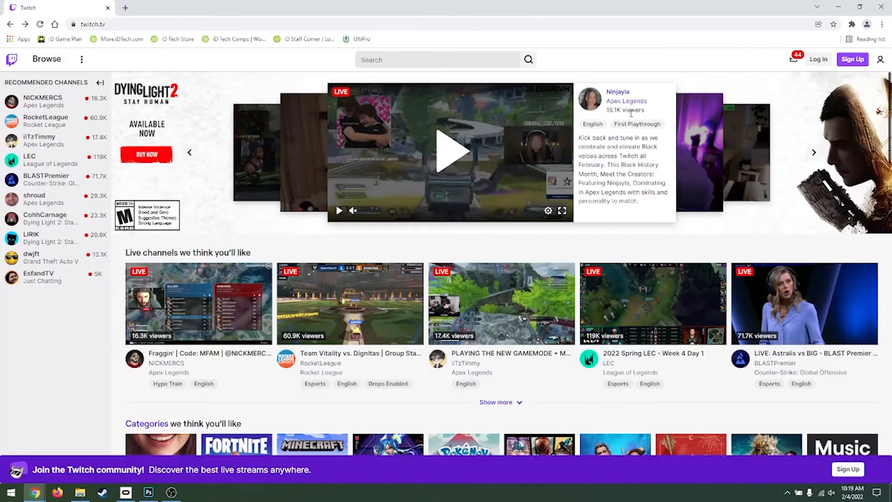
Step: Sign in to the Twitch streaming account with its username and password
left_click(818, 59)
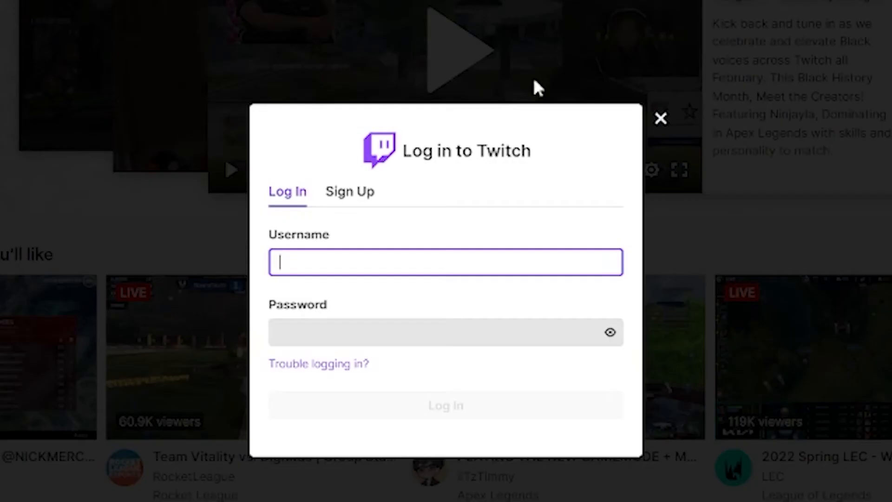
type("id_flash")
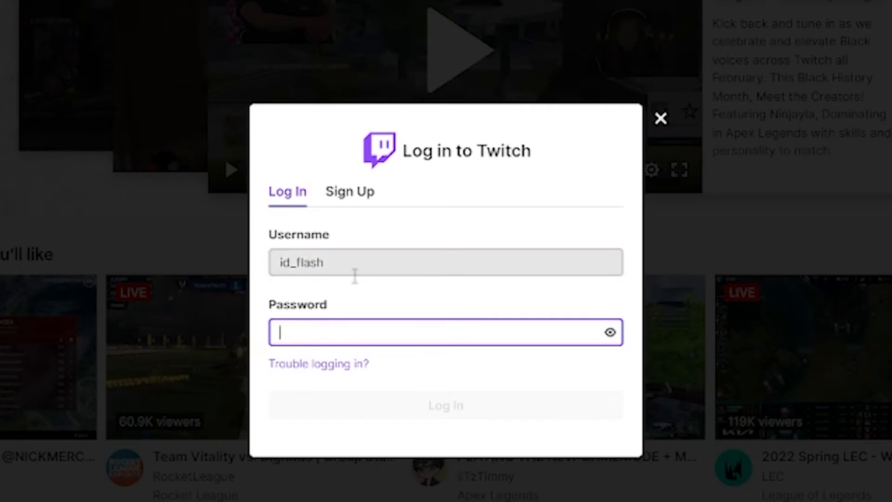
type("••••••")
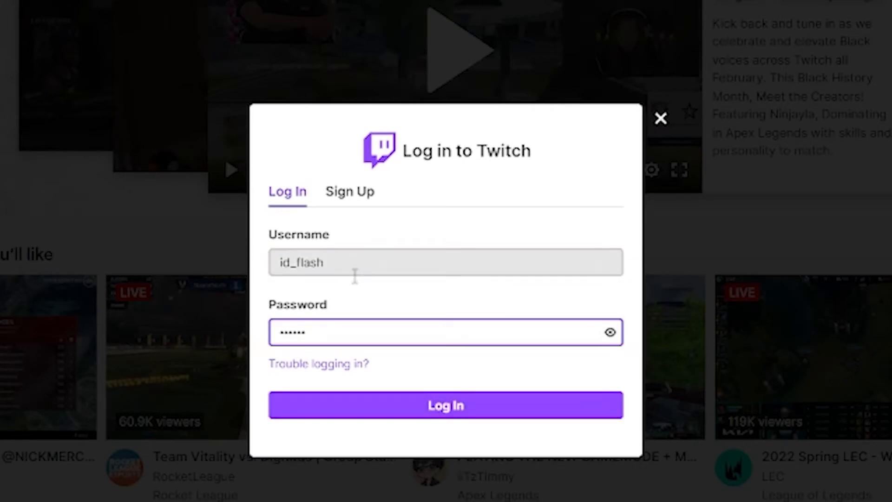
left_click(445, 405)
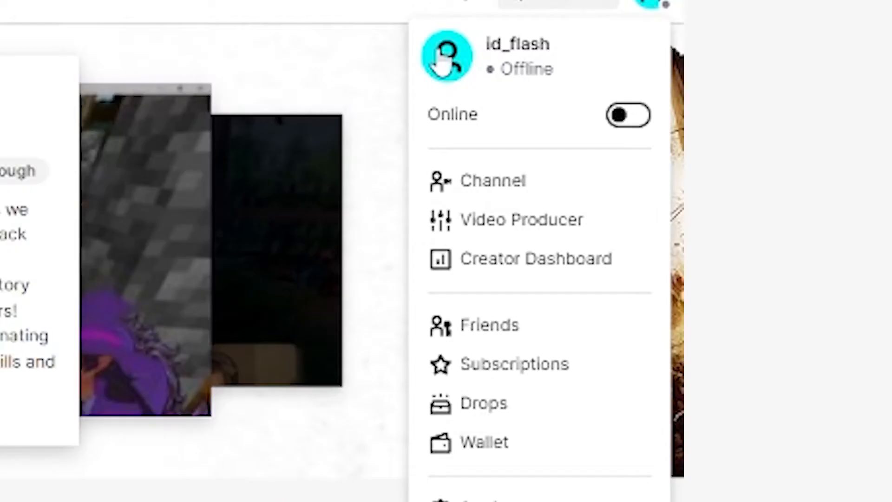
mouse_move(512, 288)
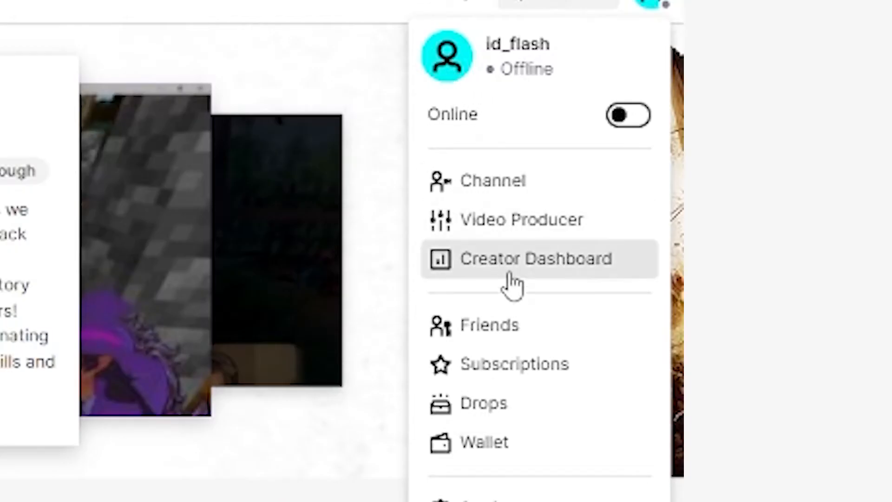
Step: Reach the Stream page under Settings in the Twitch Creator Dashboard
left_click(537, 259)
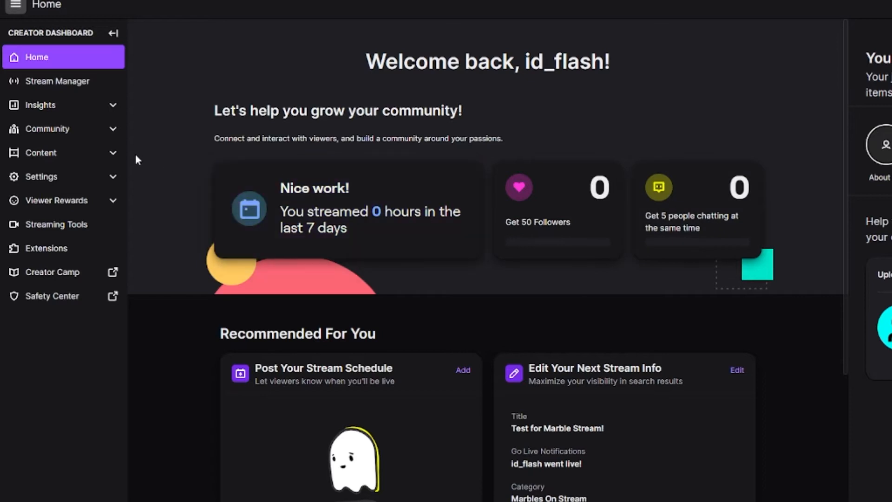
left_click(40, 176)
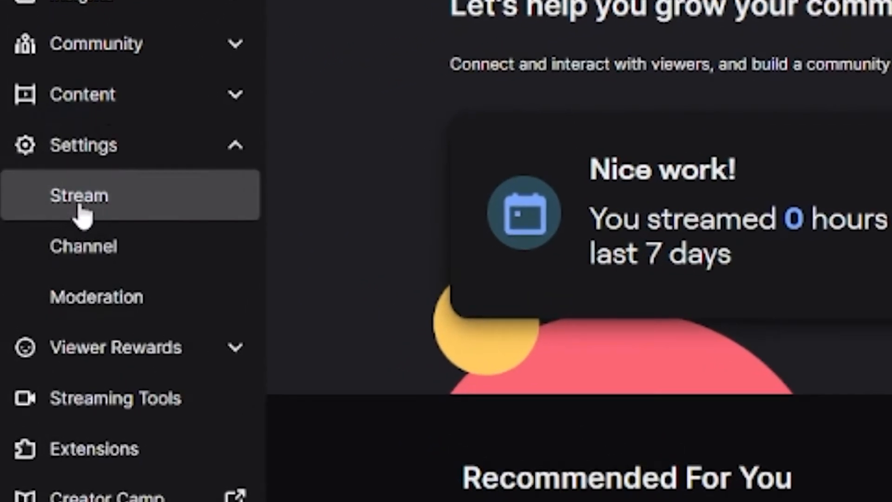
left_click(79, 195)
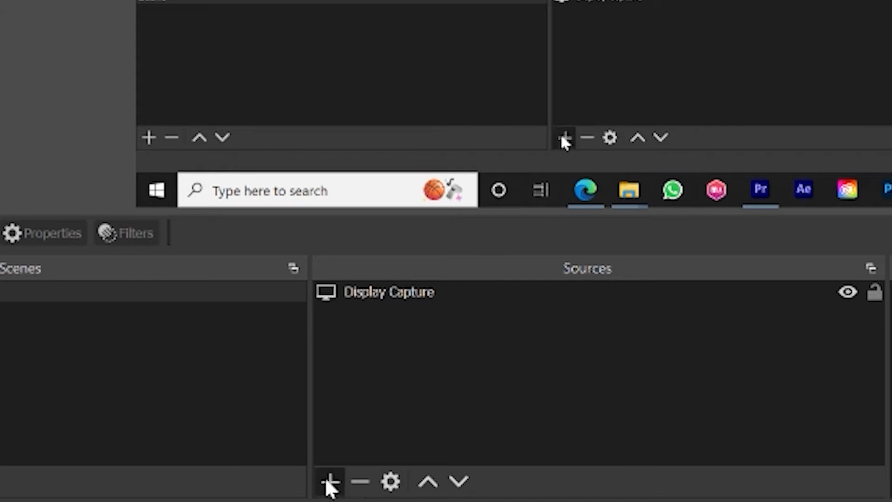
left_click(327, 483)
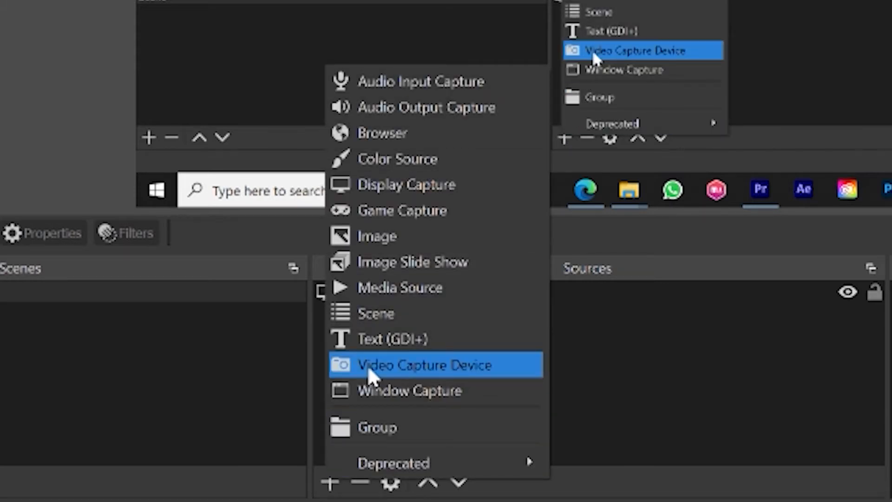
left_click(423, 365)
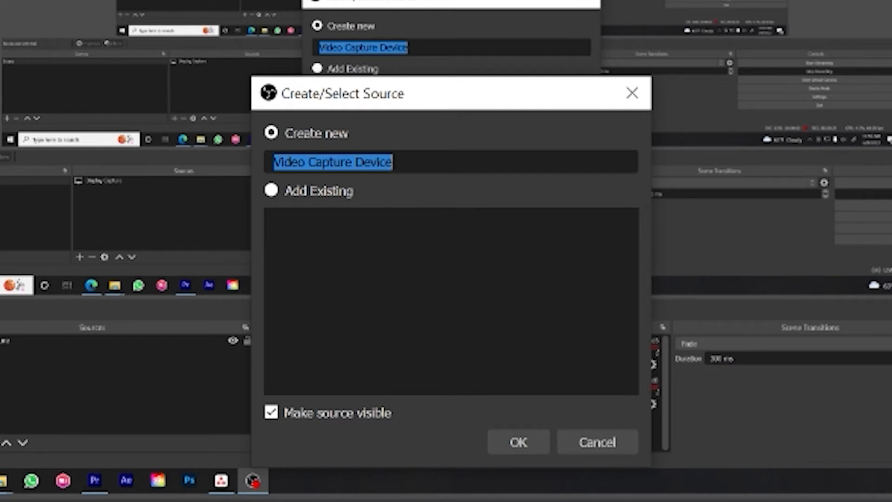
left_click(518, 443)
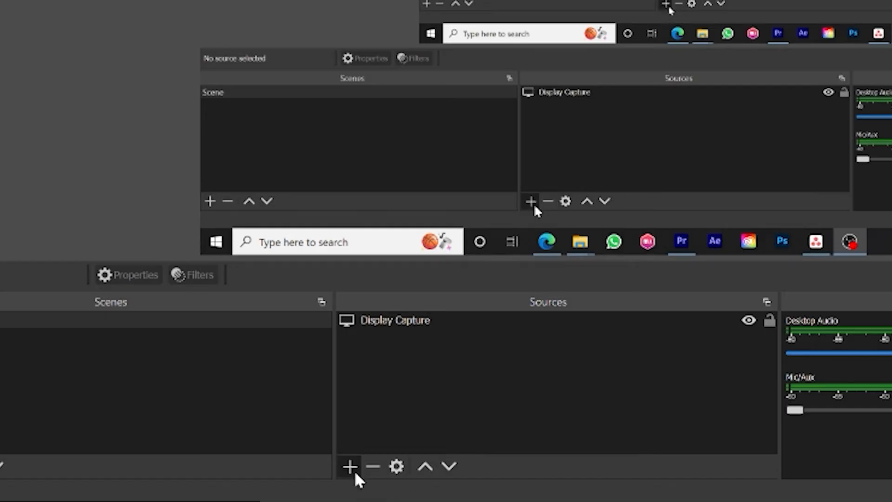
left_click(351, 466)
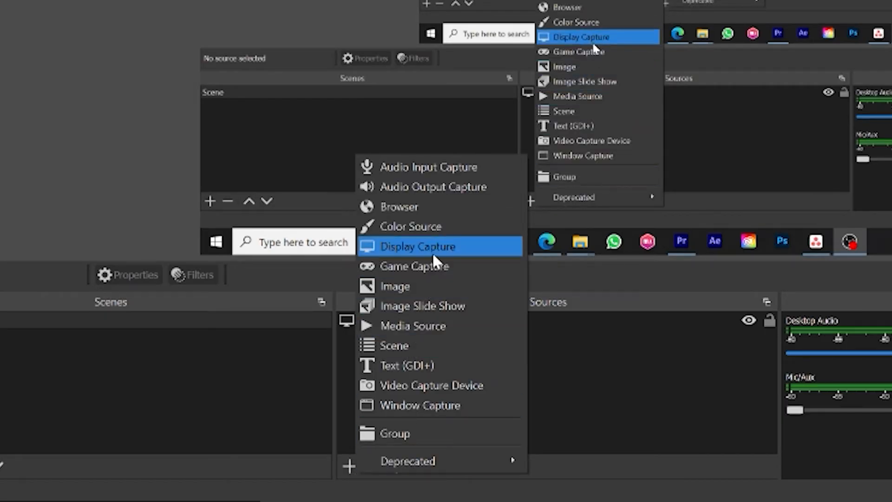
left_click(418, 246)
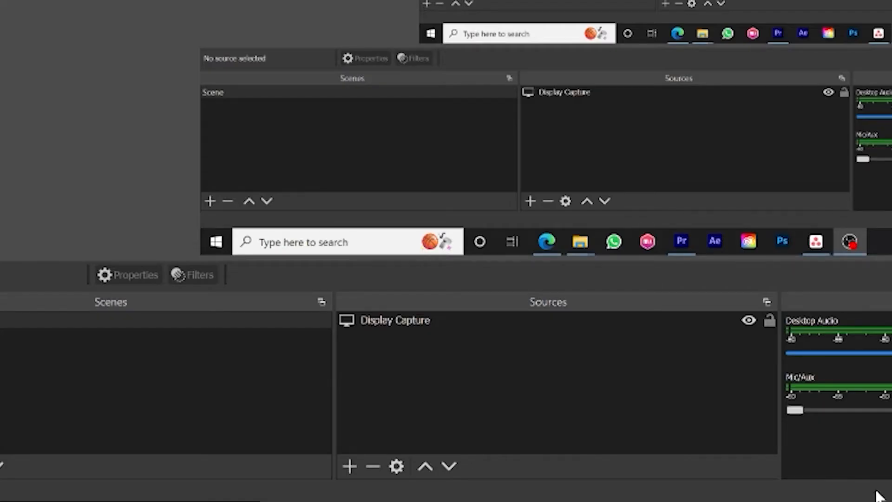
mouse_move(351, 477)
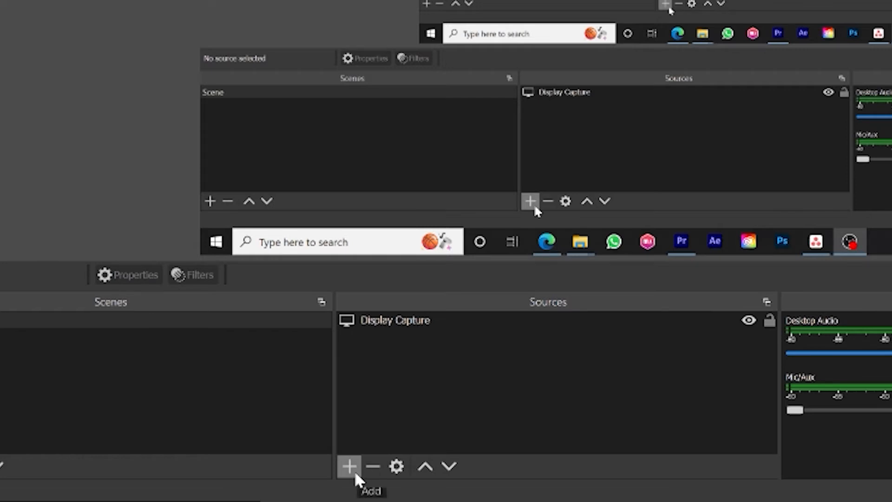
Step: Bring up the Add Source list under Sources in OBS Studio
left_click(349, 465)
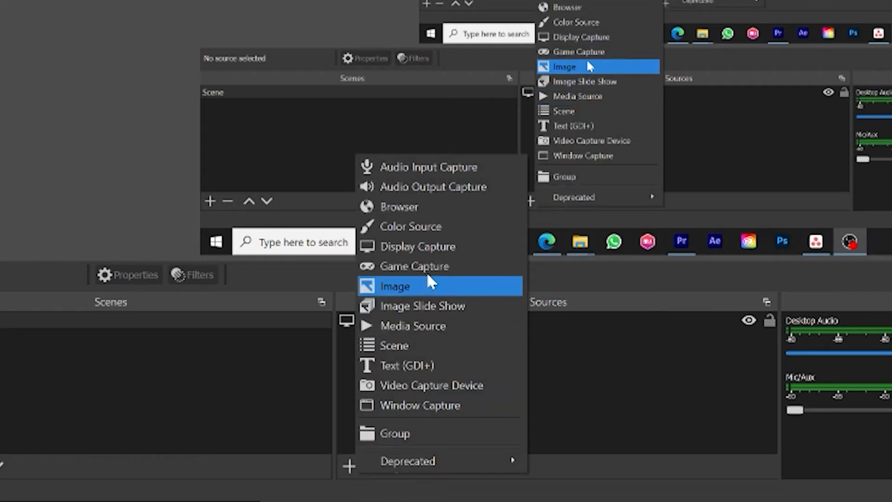
mouse_move(437, 257)
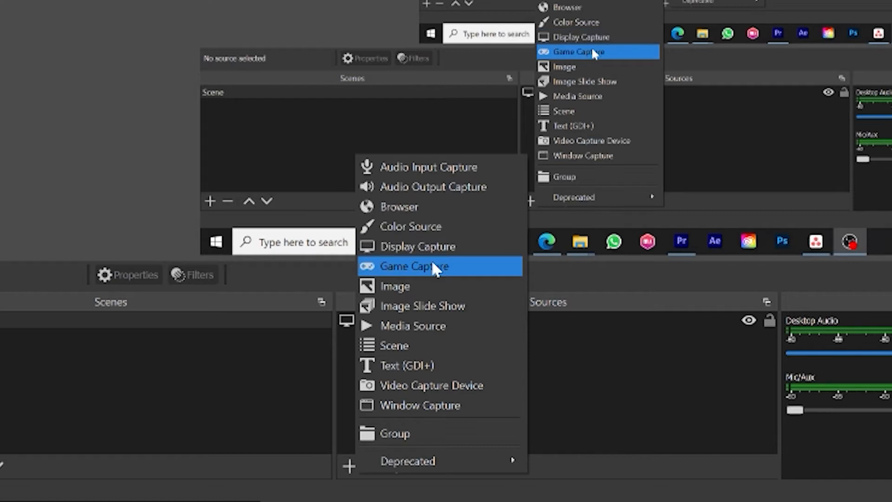
mouse_move(446, 274)
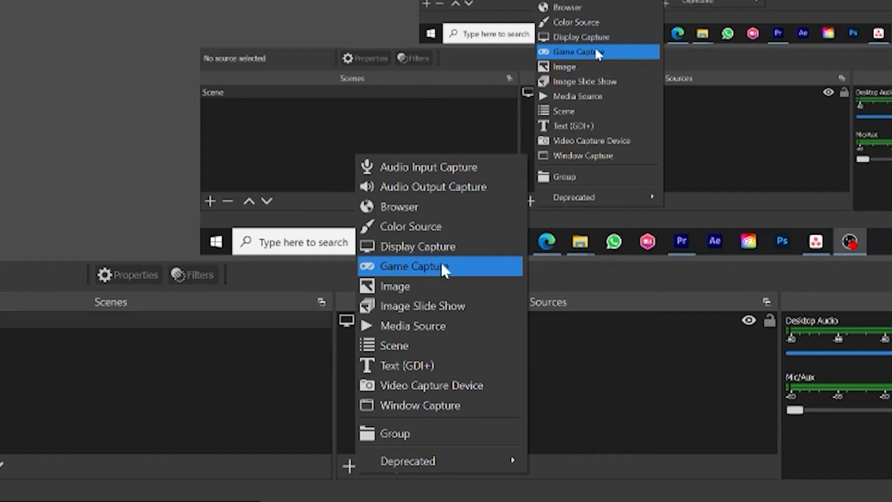
mouse_move(569, 276)
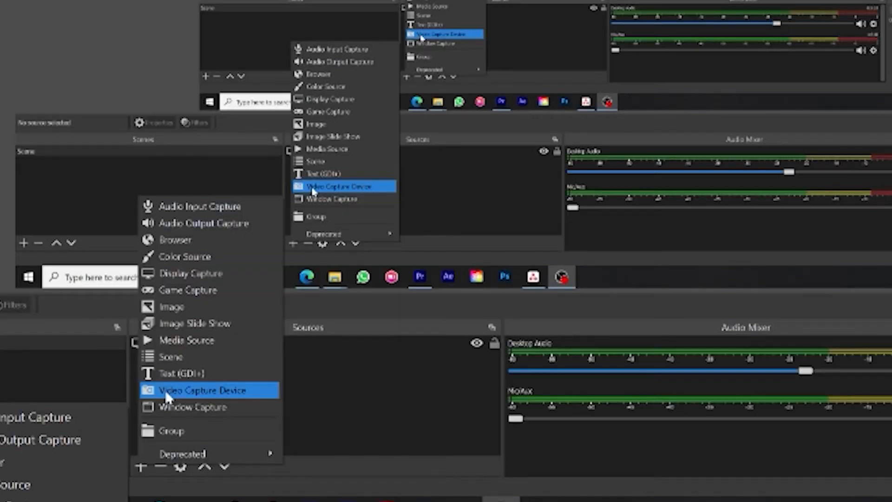
Step: Add a Video Capture Device source so the webcam feed joins the scene
left_click(207, 389)
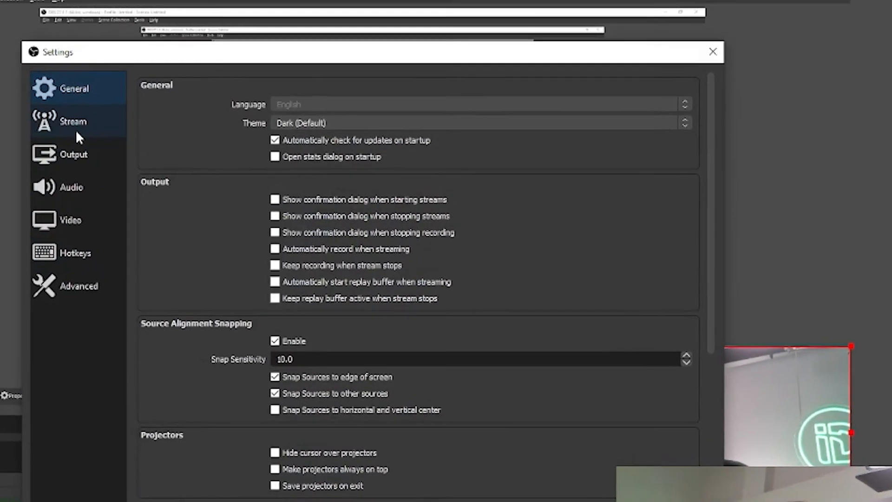
Step: Show the Stream settings page with Twitch as the streaming service
left_click(72, 122)
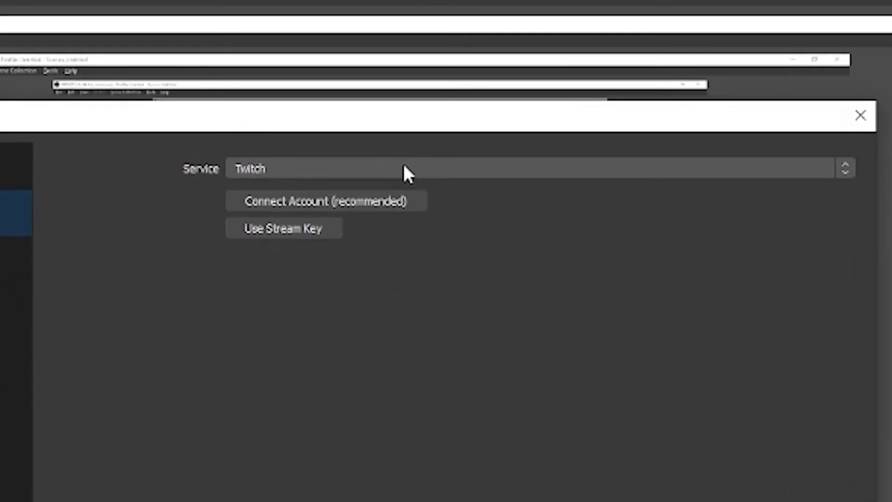
left_click(507, 165)
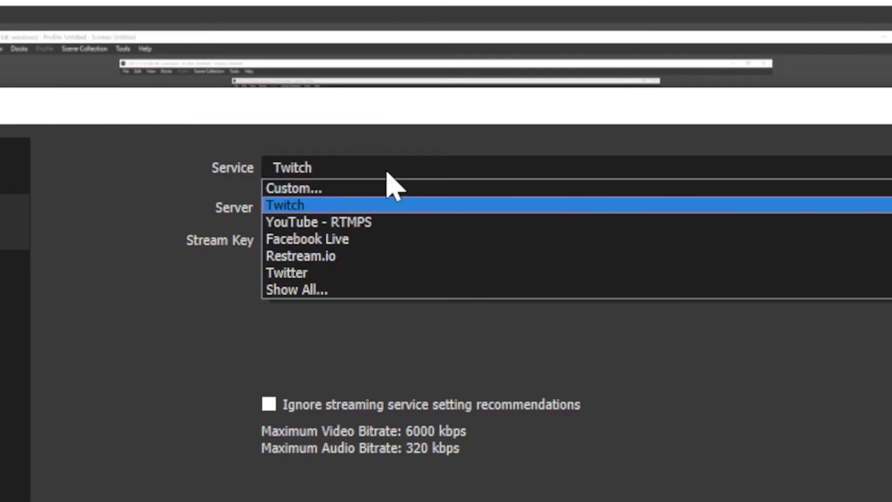
mouse_move(365, 253)
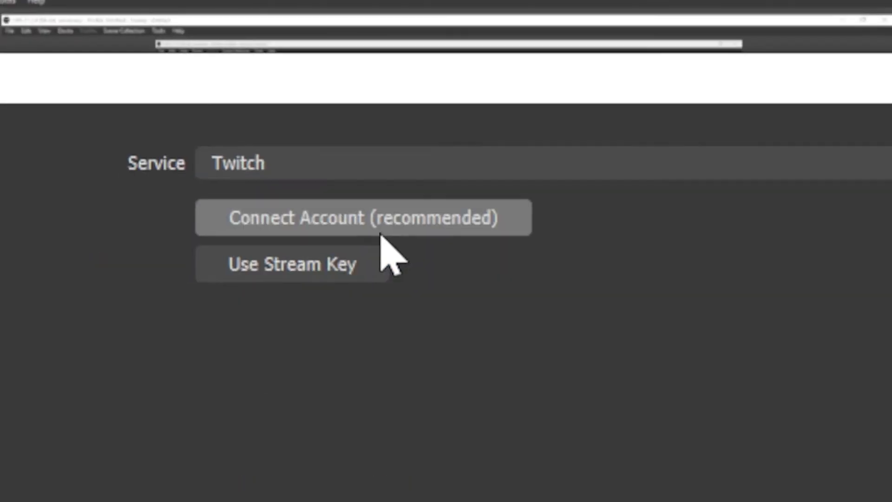
Step: Connect to Twitch using the stream key and dismiss the Settings dialog
left_click(293, 264)
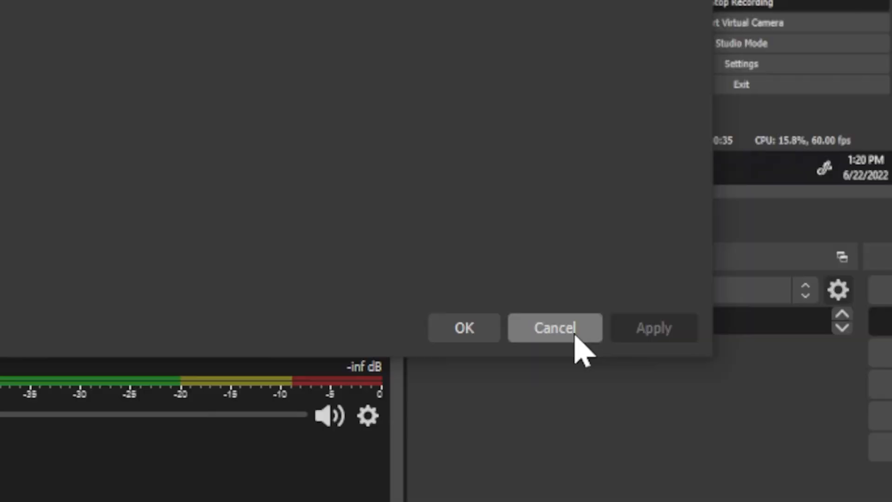
left_click(555, 328)
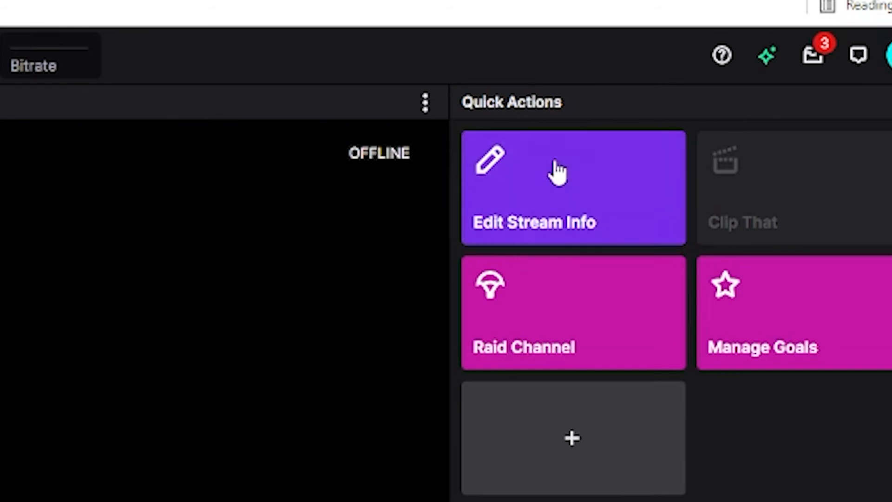
Step: Replace the Twitch stream title with 'Test Video Display' in Edit Stream Info
left_click(558, 174)
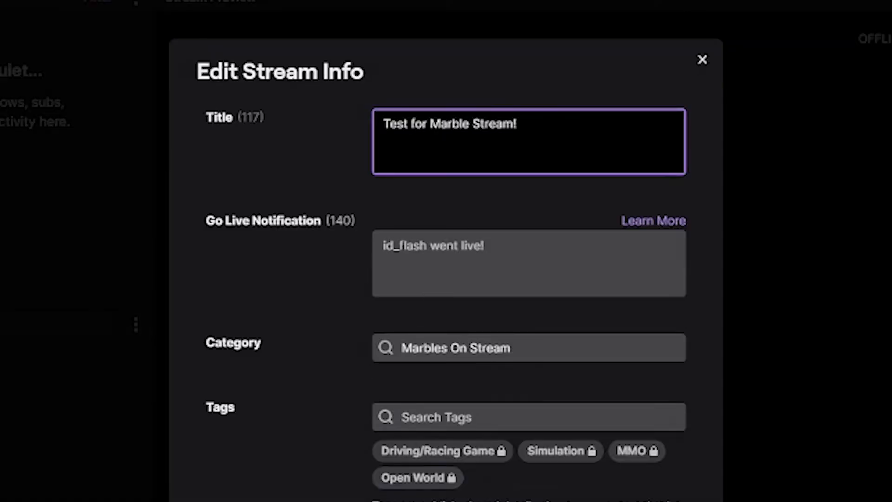
triple_click(450, 125)
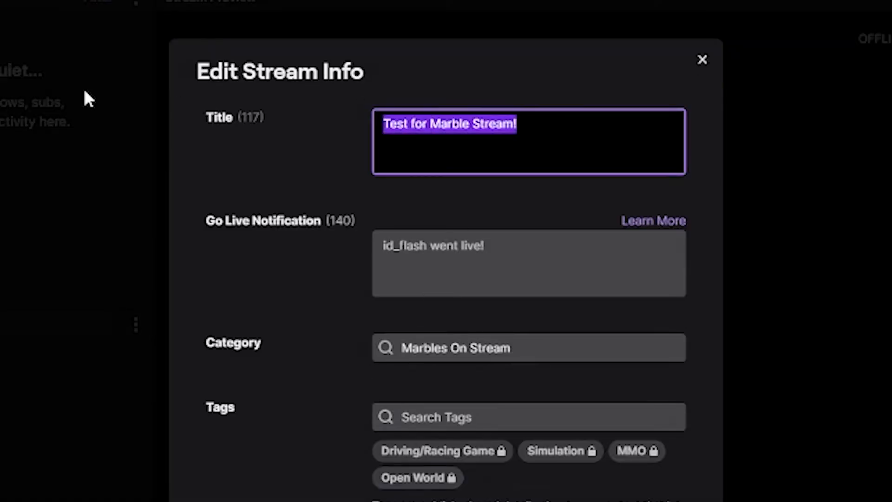
type("Test Video Display")
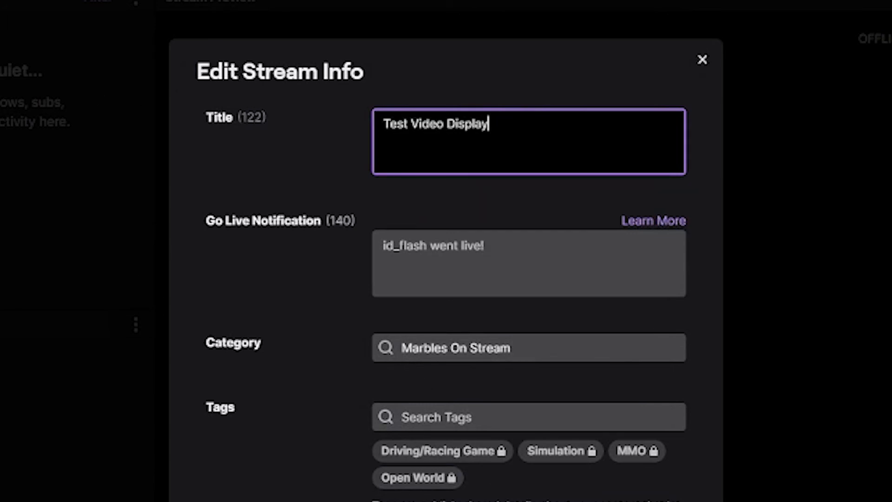
scroll("down", 3)
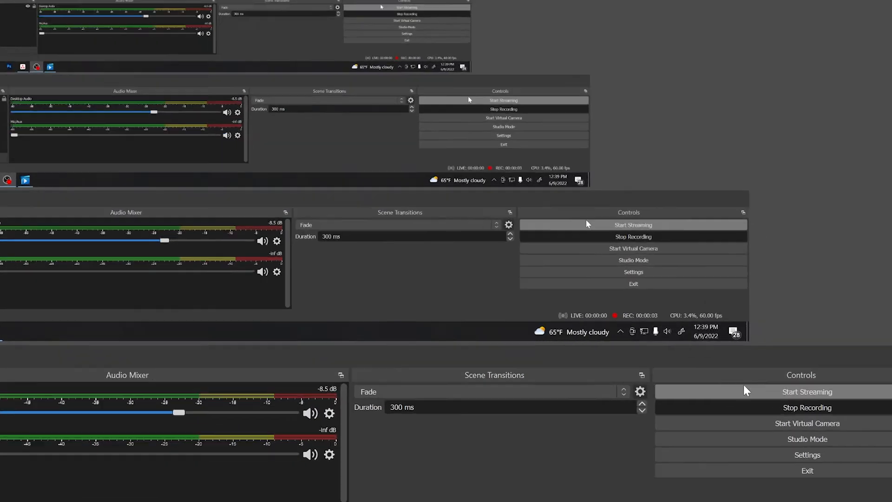
Step: Start streaming so OBS begins connecting the live stream to Twitch
left_click(807, 391)
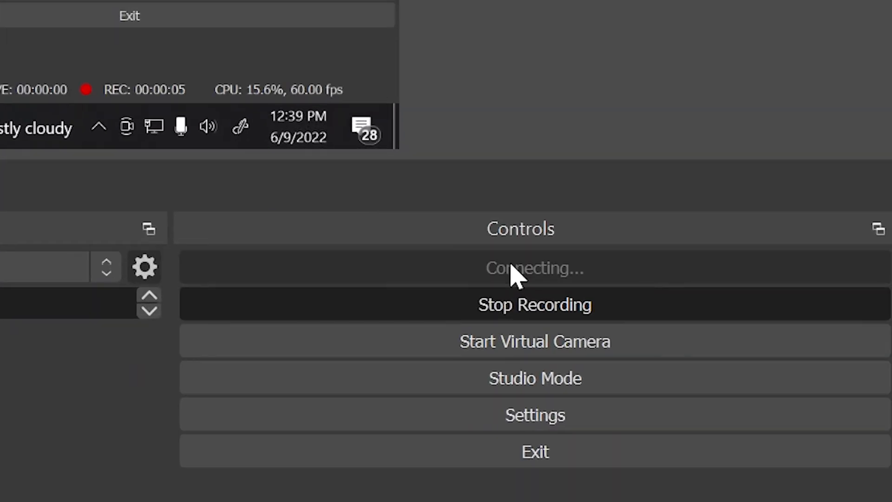